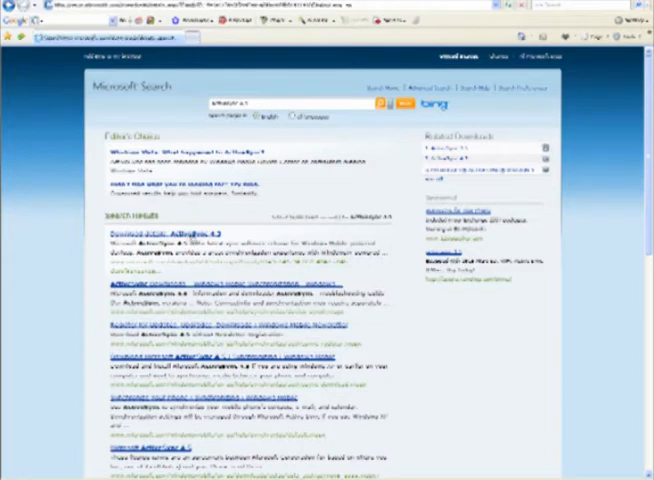
- Open the 'Download details: ActiveSync 4.5' result from the Microsoft search results
{"action": "left_click", "coordinate": [163, 234]}
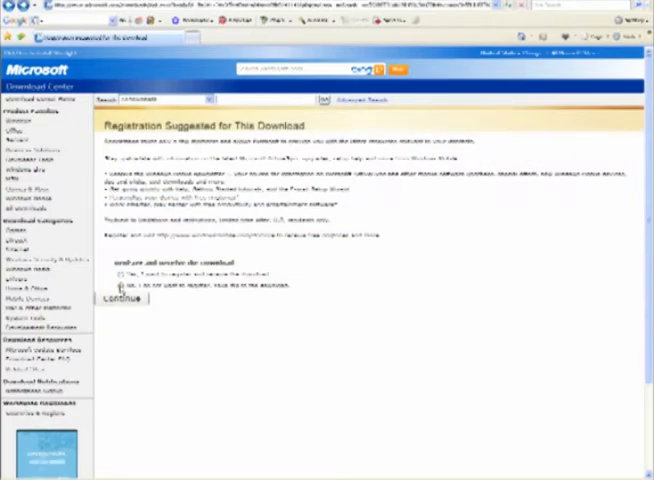
- Decline registration and continue to the ActiveSync 4.5 setup file download
{"action": "left_click", "coordinate": [120, 298]}
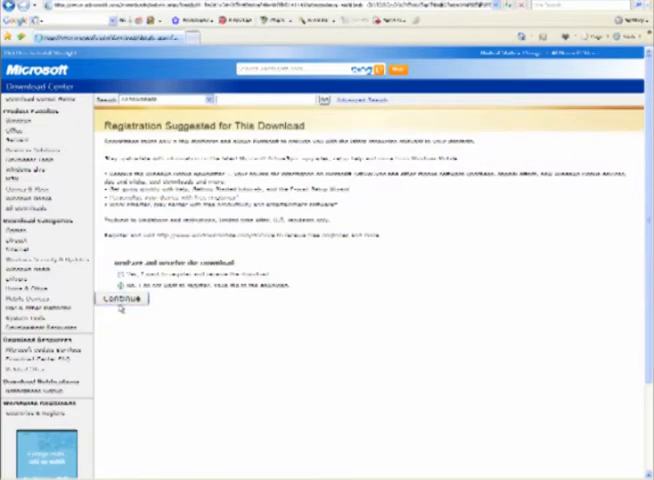
{"action": "left_click", "coordinate": [120, 298]}
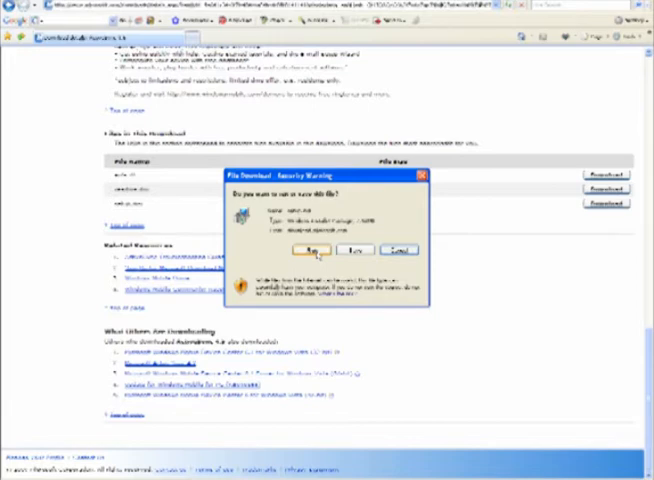
- Choose Run in the File Download security warning to launch the installer
{"action": "left_click", "coordinate": [312, 249]}
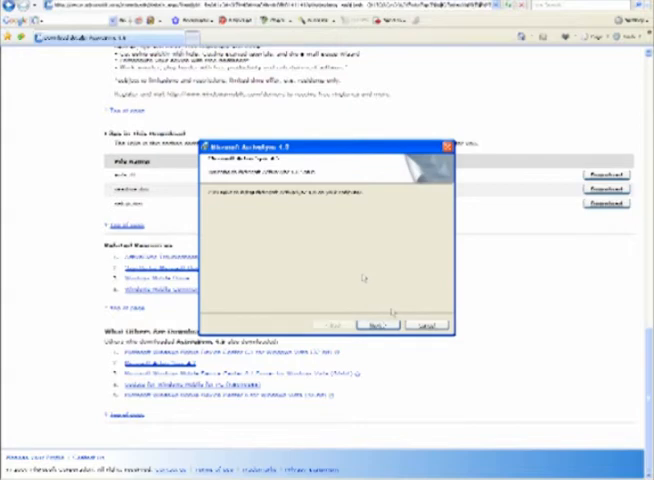
- Move past the welcome, accept the license, keep the customer information, and install ActiveSync
{"action": "left_click", "coordinate": [377, 324]}
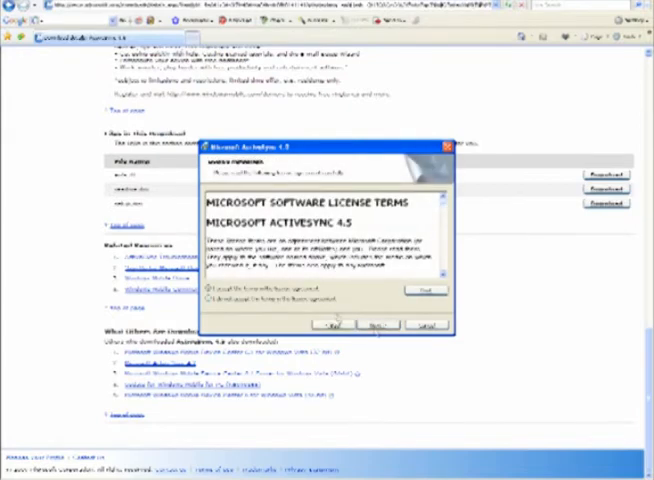
{"action": "left_click", "coordinate": [377, 324]}
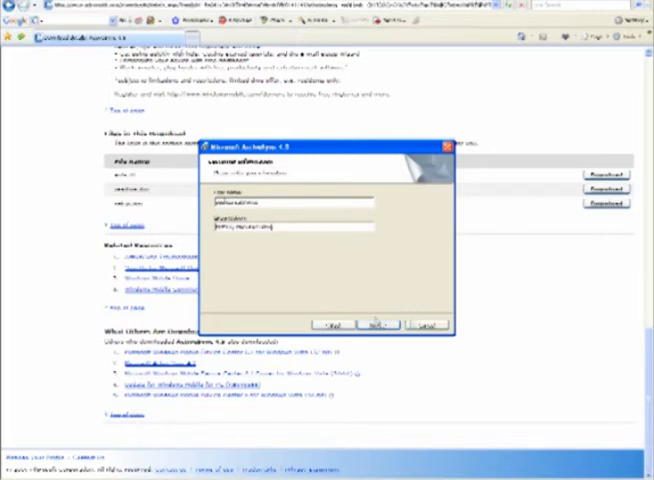
{"action": "left_click", "coordinate": [375, 324]}
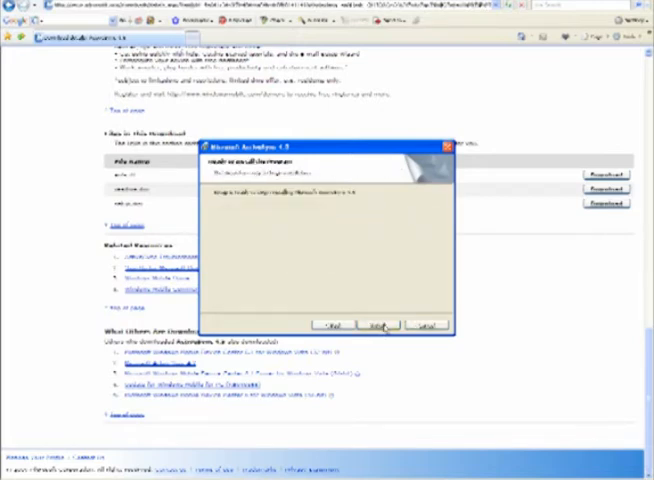
{"action": "left_click", "coordinate": [372, 325]}
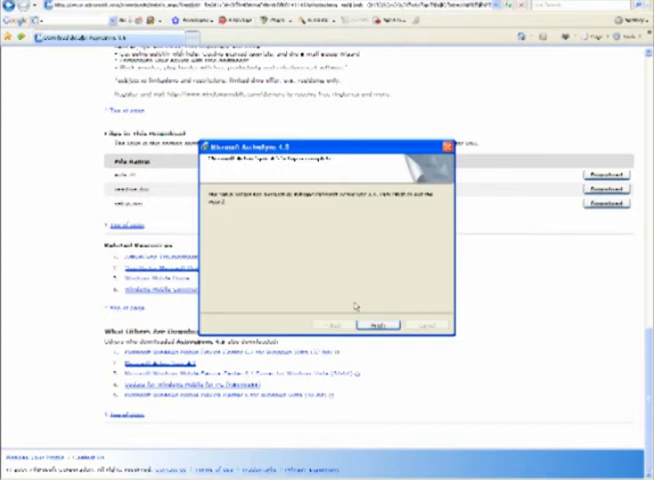
{"action": "mouse_move", "coordinate": [347, 302]}
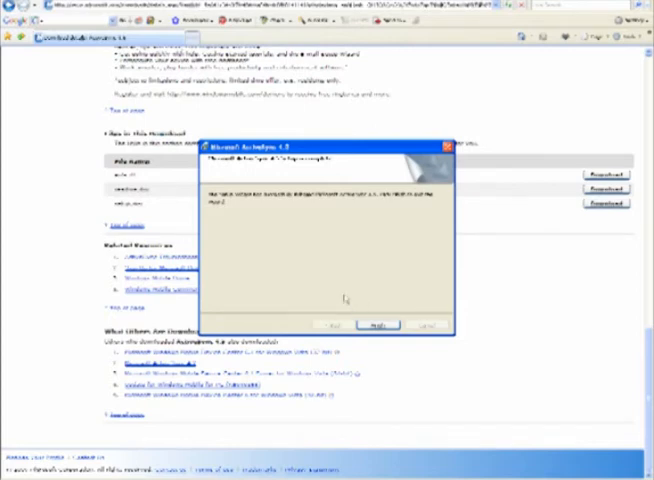
{"action": "mouse_move", "coordinate": [354, 307]}
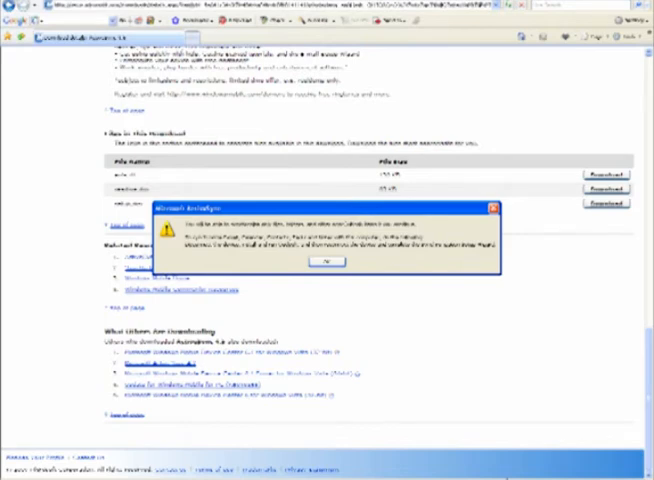
{"action": "mouse_move", "coordinate": [358, 303]}
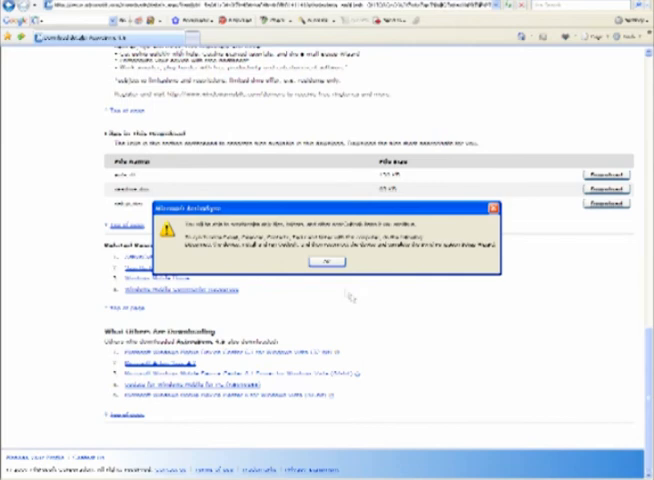
- Dismiss the Microsoft ActiveSync message with OK to bring up the Sync Setup Wizard
{"action": "left_click", "coordinate": [326, 261]}
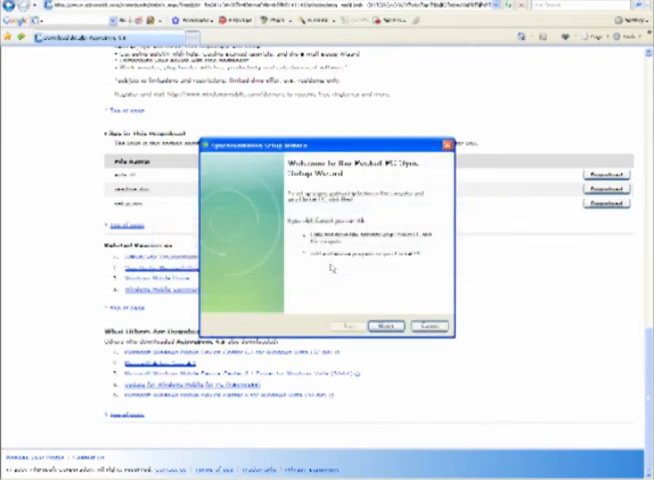